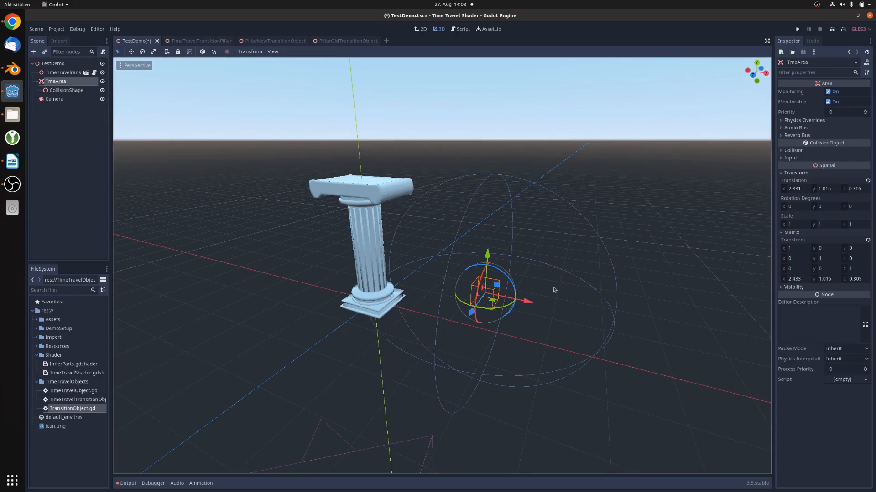
Drag the TimeArea sphere across the pillar so it becomes the broken old pillar with blue edges
{"action": "left_click_drag", "start_coordinate": [528, 302], "coordinate": [519, 302]}
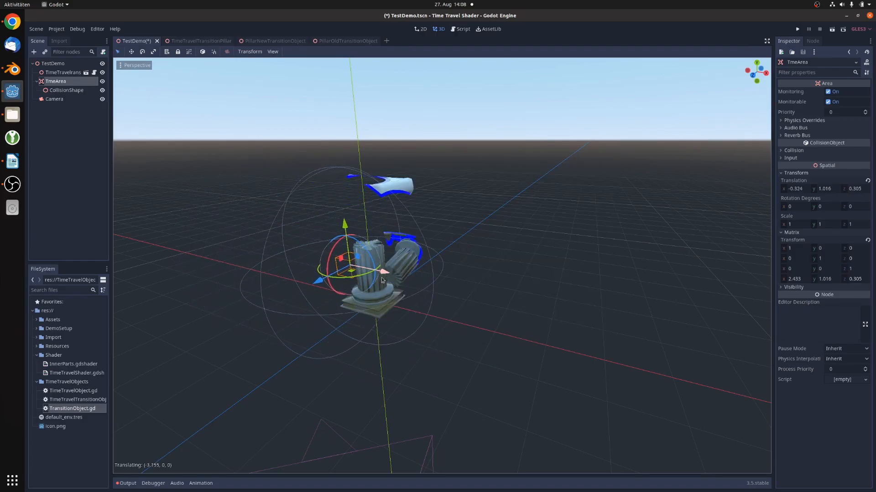
{"action": "left_click_drag", "start_coordinate": [380, 273], "coordinate": [533, 300]}
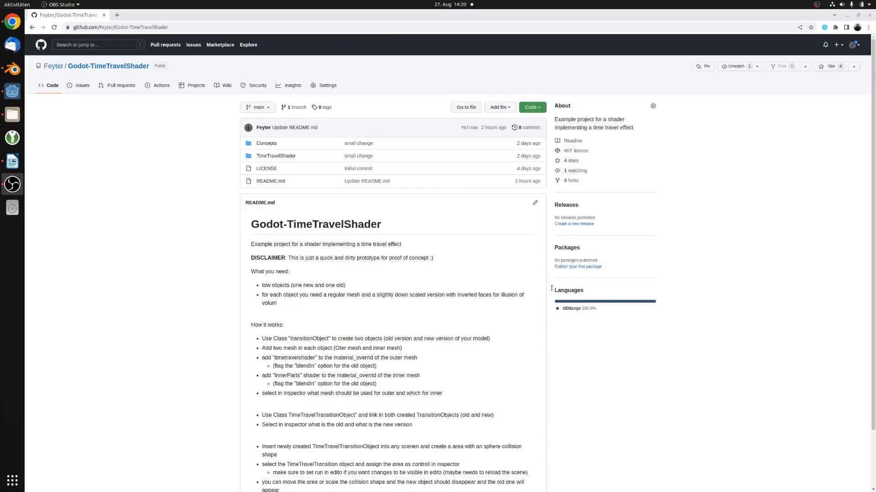
Show the Godot-TimeTravelShader repository's clone menu with its HTTPS link and Download ZIP
{"action": "scroll", "scroll_direction": "down", "scroll_amount": 3}
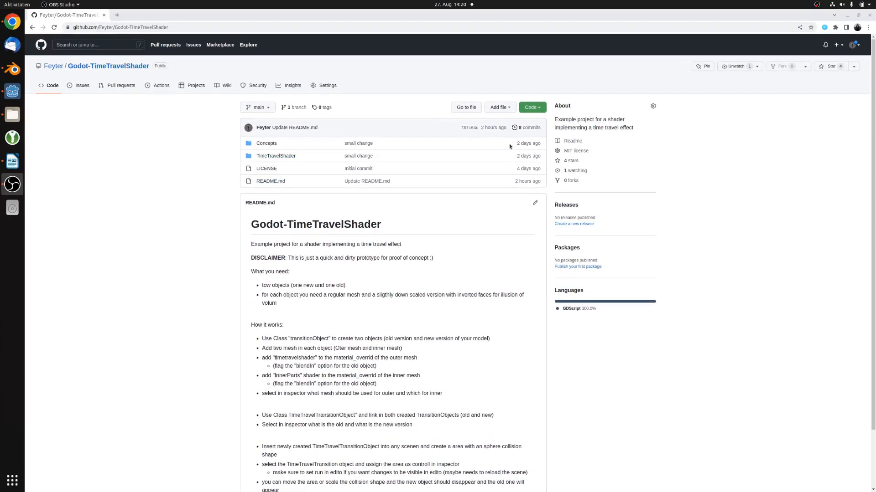
{"action": "left_click", "coordinate": [531, 106]}
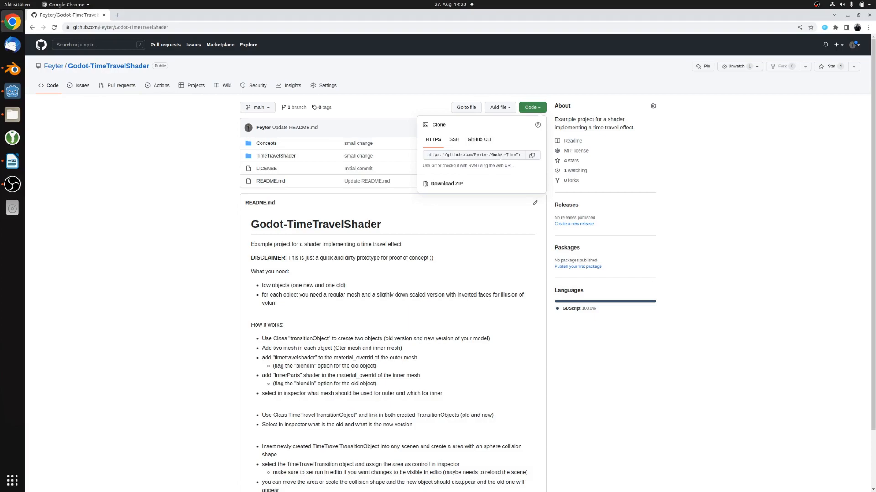
{"action": "left_click", "coordinate": [707, 222]}
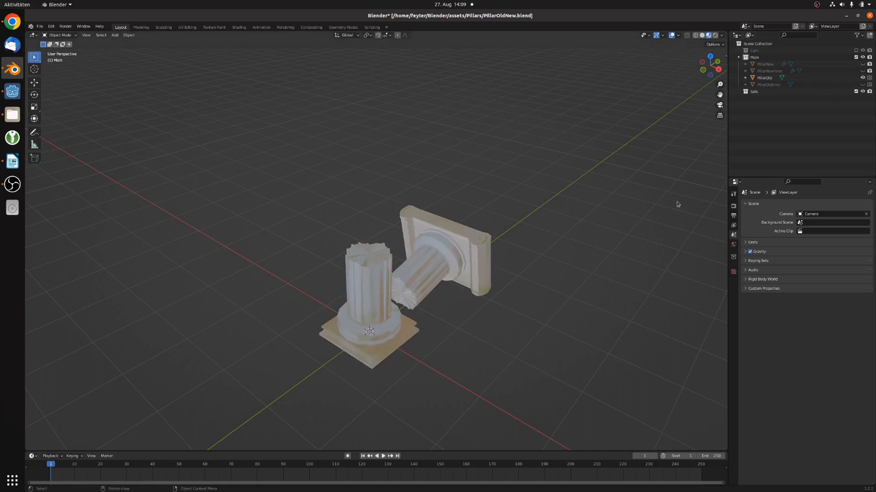
Hide all pillar objects in the Outliner, show only PillarNew, then bring up TimeTravelShader.gdshader in Godot
{"action": "left_click", "coordinate": [861, 64]}
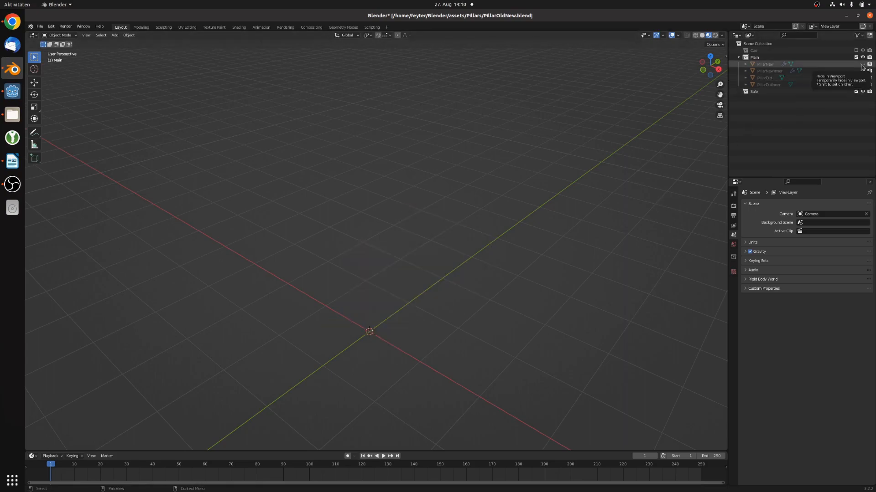
{"action": "left_click", "coordinate": [862, 63]}
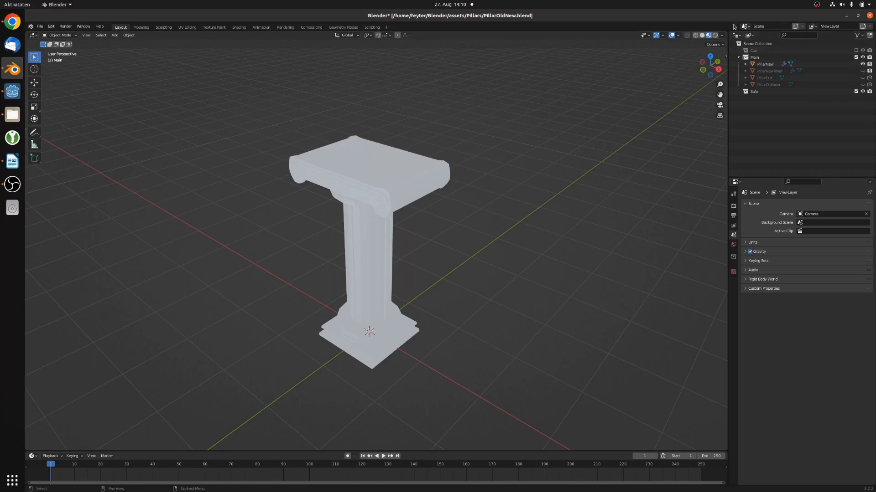
{"action": "left_click", "coordinate": [677, 35]}
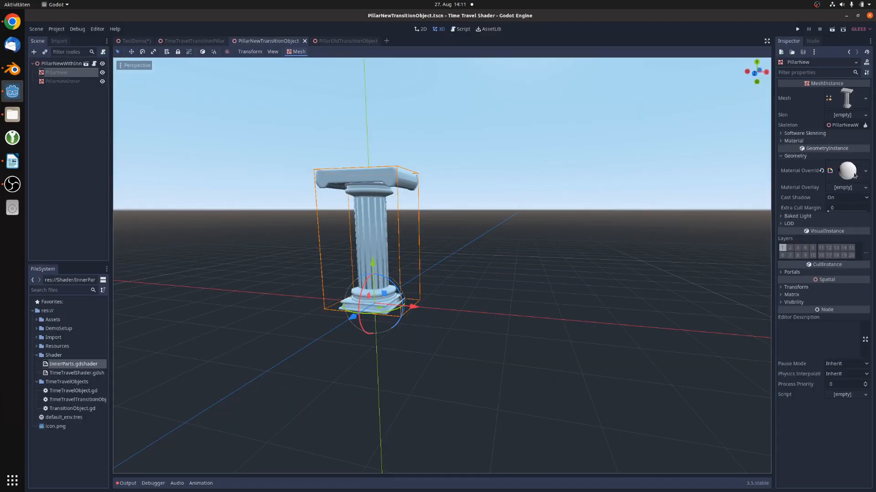
{"action": "left_click", "coordinate": [76, 373]}
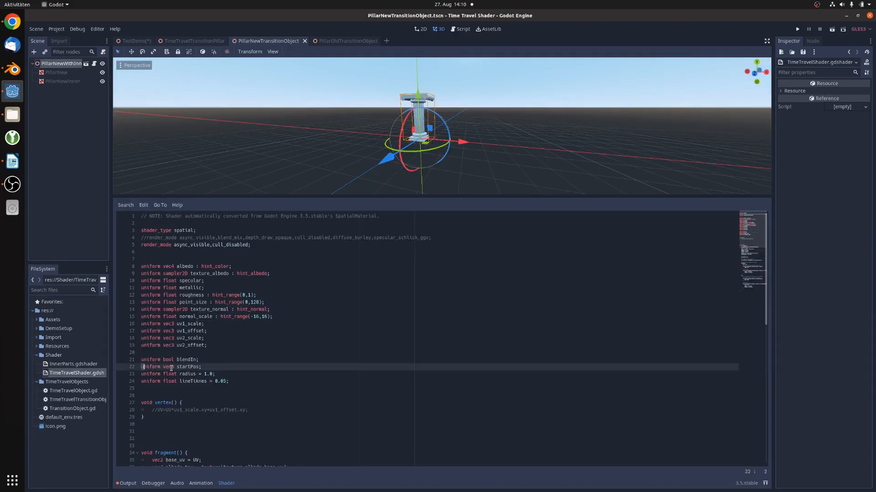
Point out the startPos uniform and the old-object transparency condition in the time travel shader
{"action": "left_click", "coordinate": [218, 374]}
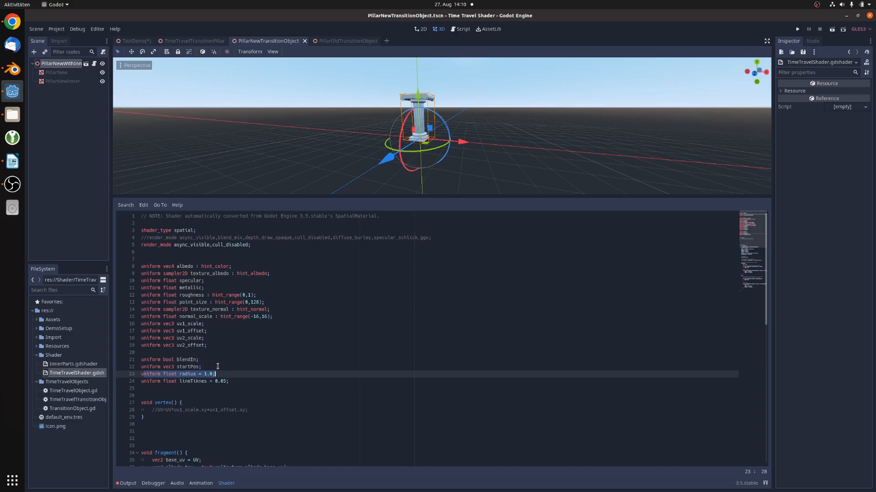
{"action": "scroll", "scroll_direction": "down", "scroll_amount": 3}
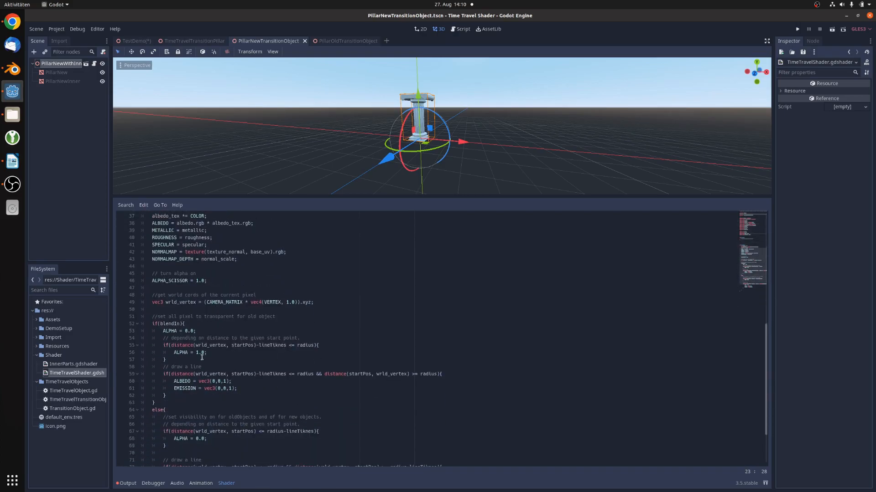
{"action": "scroll", "scroll_direction": "down", "scroll_amount": 3}
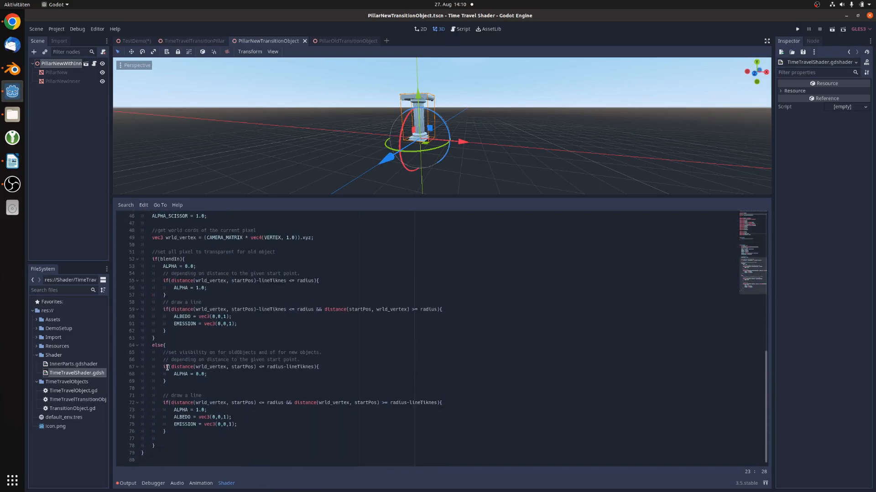
{"action": "left_click", "coordinate": [162, 366]}
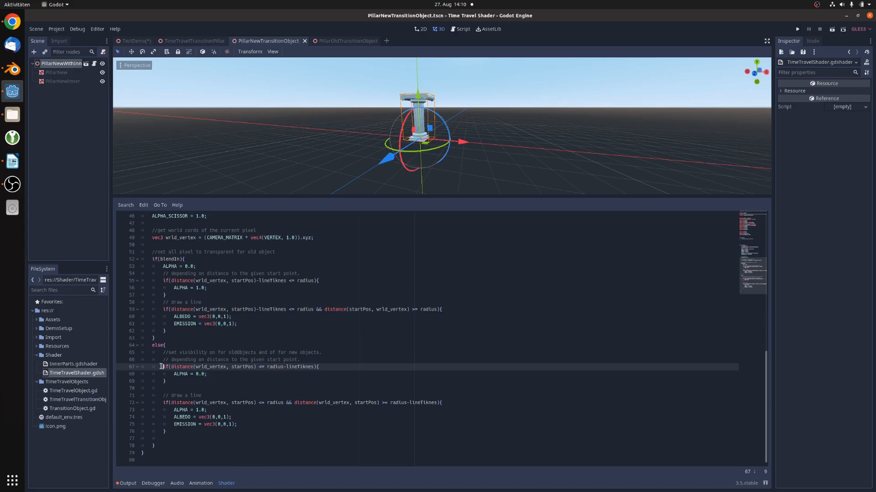
{"action": "left_click_drag", "start_coordinate": [160, 367], "coordinate": [165, 382]}
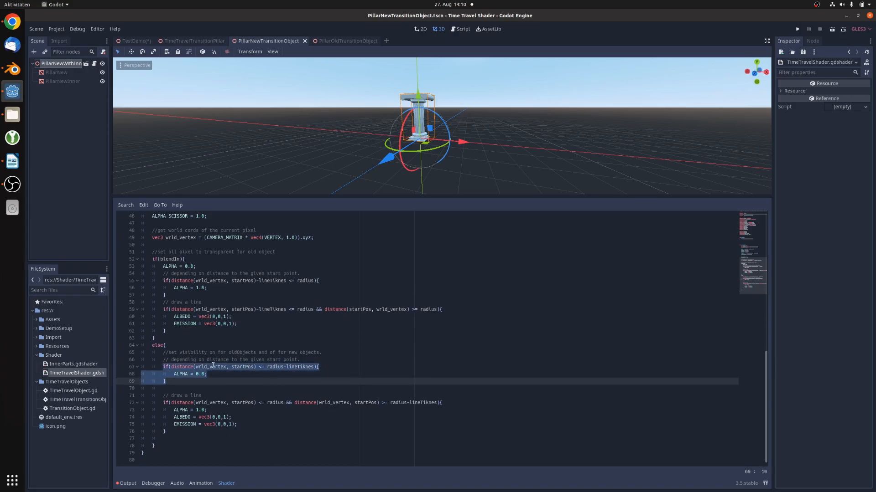
{"action": "left_click", "coordinate": [171, 402]}
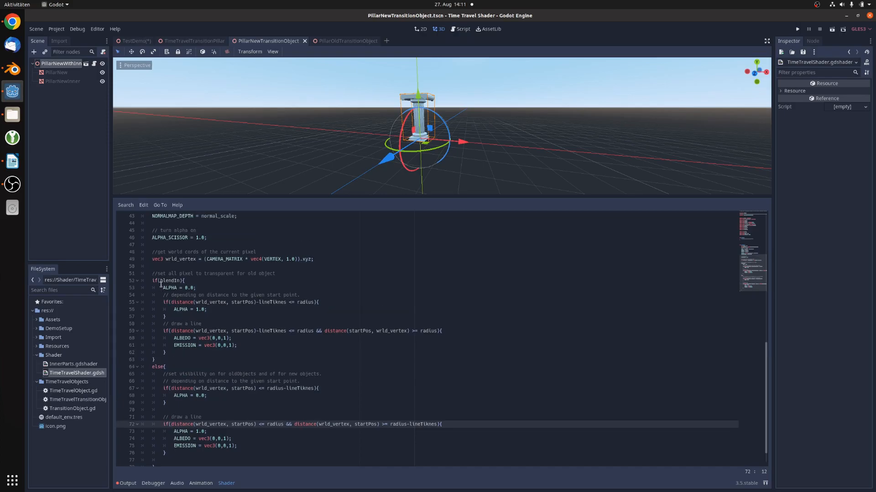
Highlight the whole blendIn branch, then load InnerParts.gdshader from the FileSystem dock
{"action": "left_click_drag", "start_coordinate": [162, 287], "coordinate": [237, 345]}
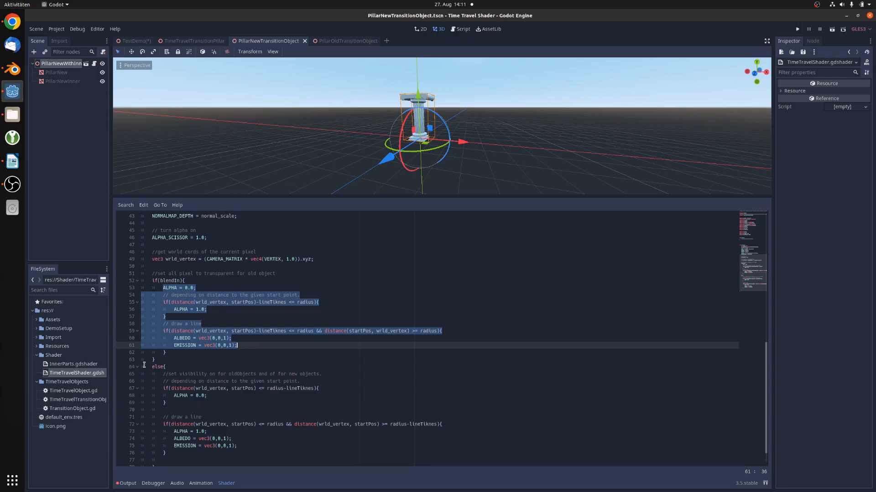
{"action": "double_click", "coordinate": [73, 364]}
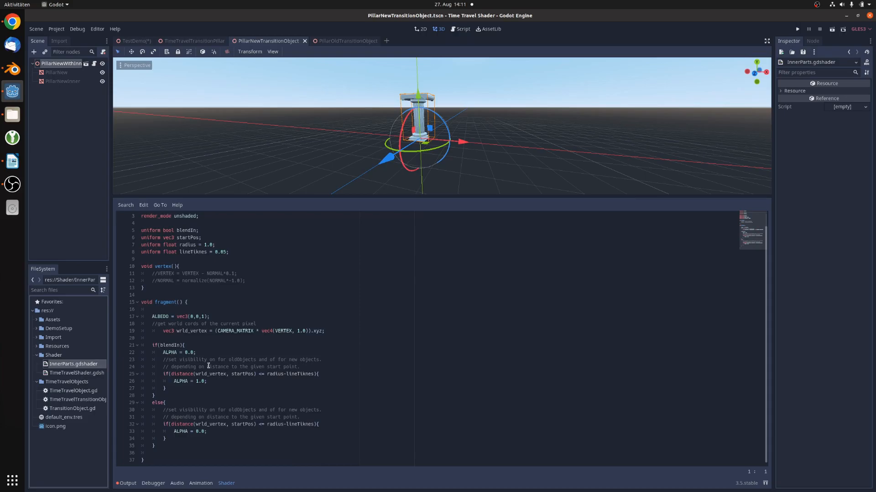
Select PillarNewInner and bring up its blue Material Override under Geometry in the Inspector
{"action": "left_click", "coordinate": [63, 81]}
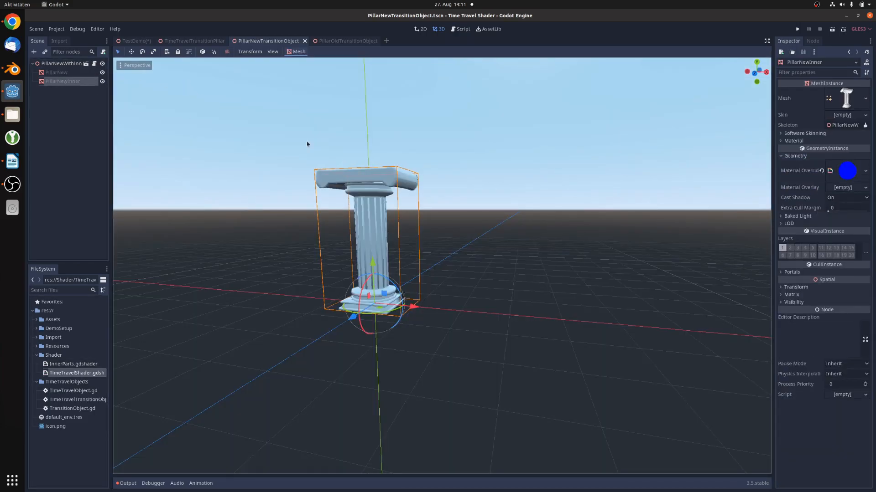
{"action": "left_click", "coordinate": [864, 171]}
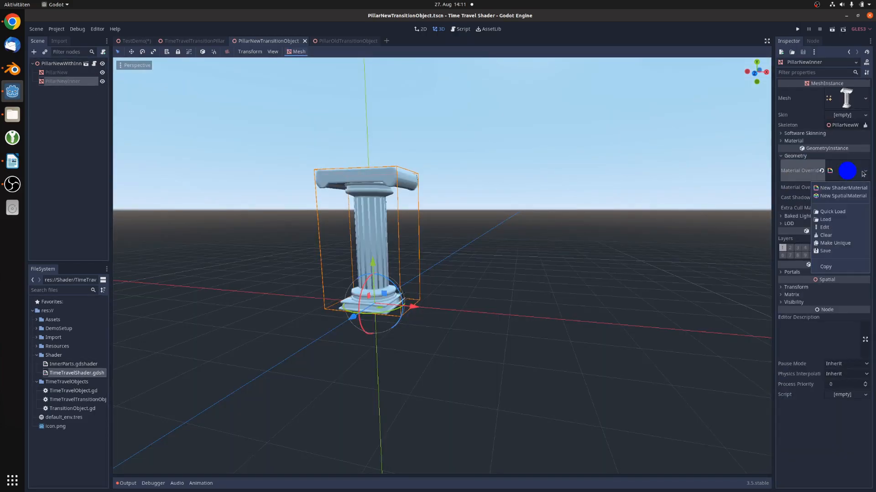
{"action": "left_click", "coordinate": [851, 173]}
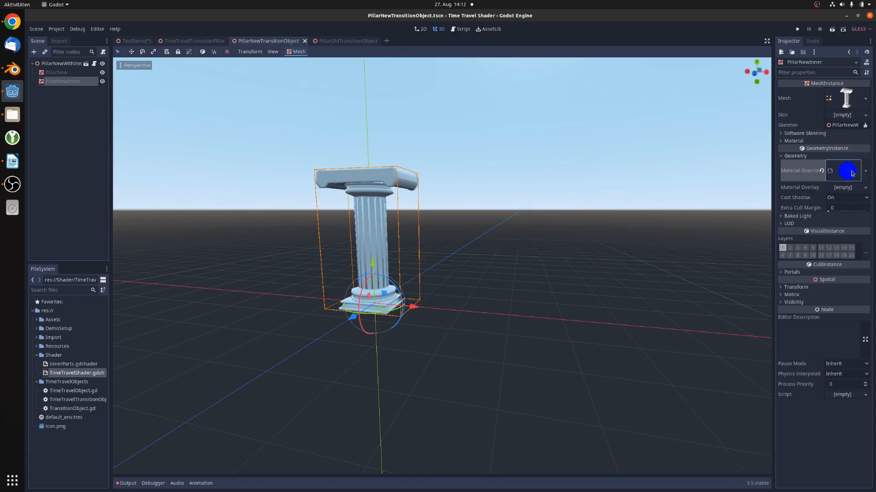
{"action": "left_click", "coordinate": [844, 170]}
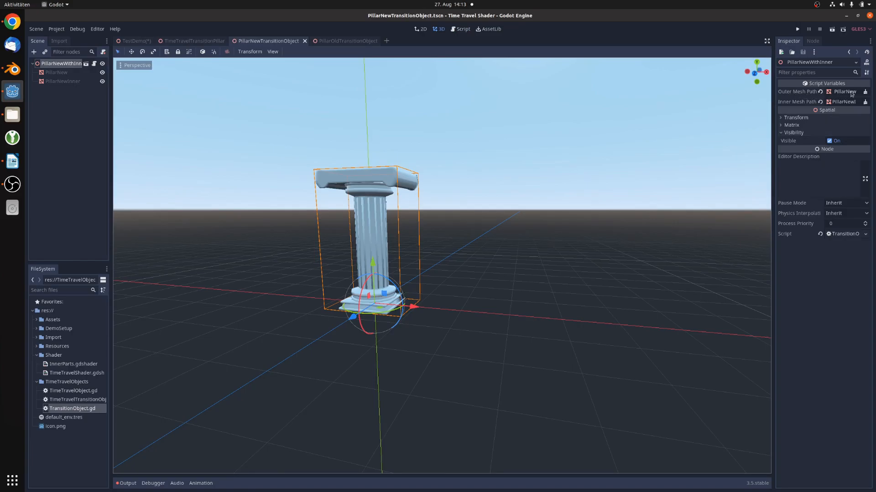
Select PillarOld and tick Blend In in its Shader Param section, then return to the transition pillar scene
{"action": "left_click", "coordinate": [843, 91]}
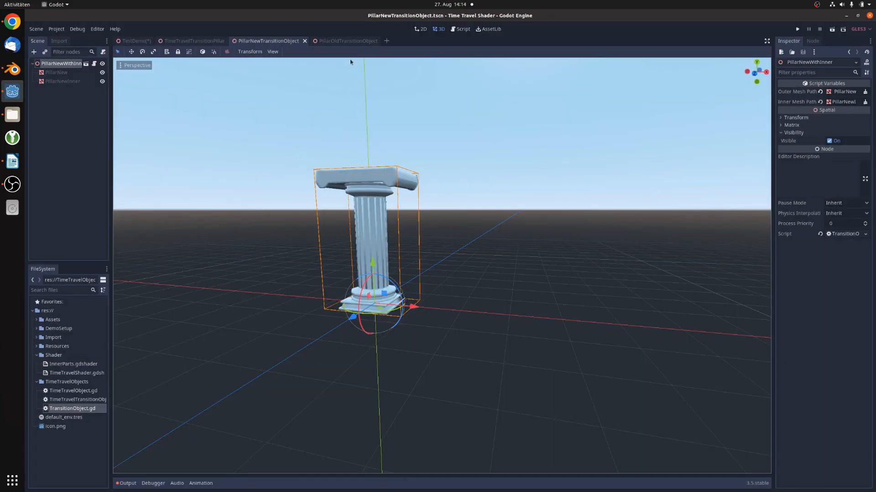
{"action": "left_click", "coordinate": [340, 40]}
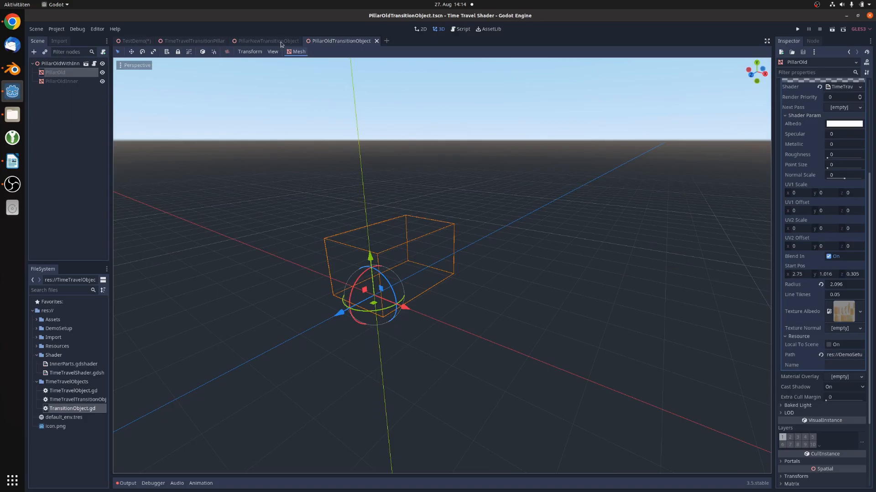
{"action": "mouse_move", "coordinate": [116, 82]}
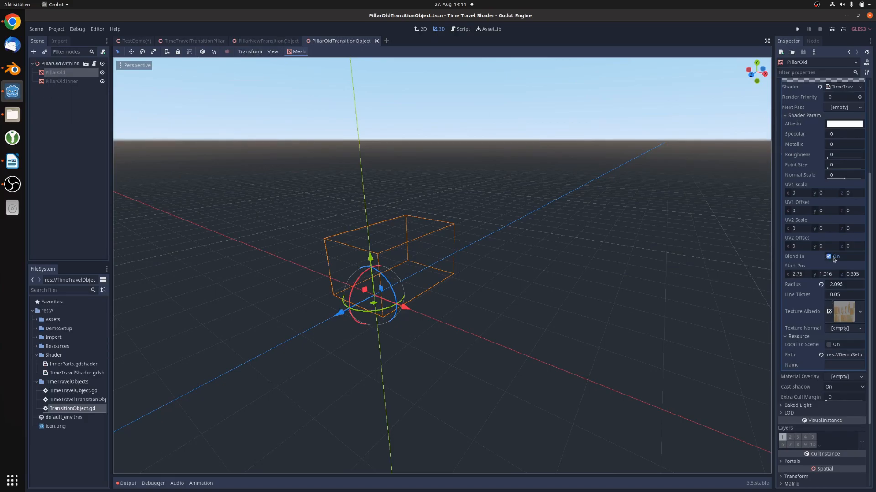
{"action": "left_click", "coordinate": [829, 256]}
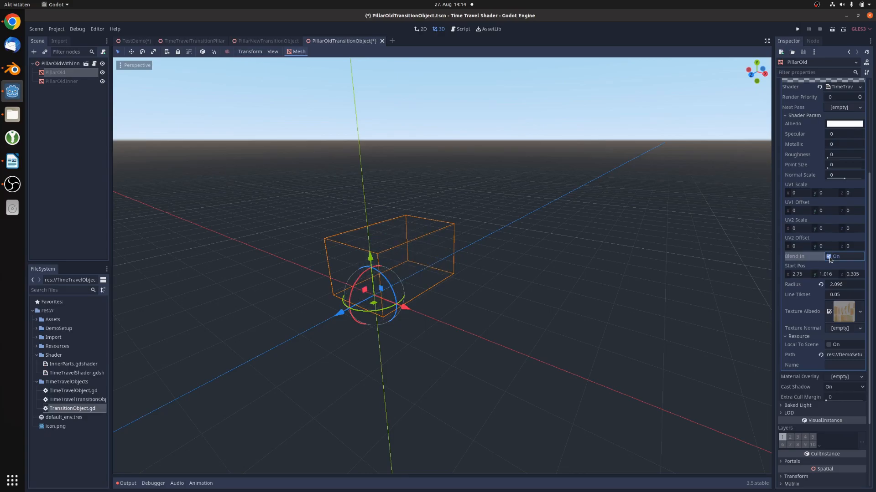
{"action": "left_click", "coordinate": [193, 41]}
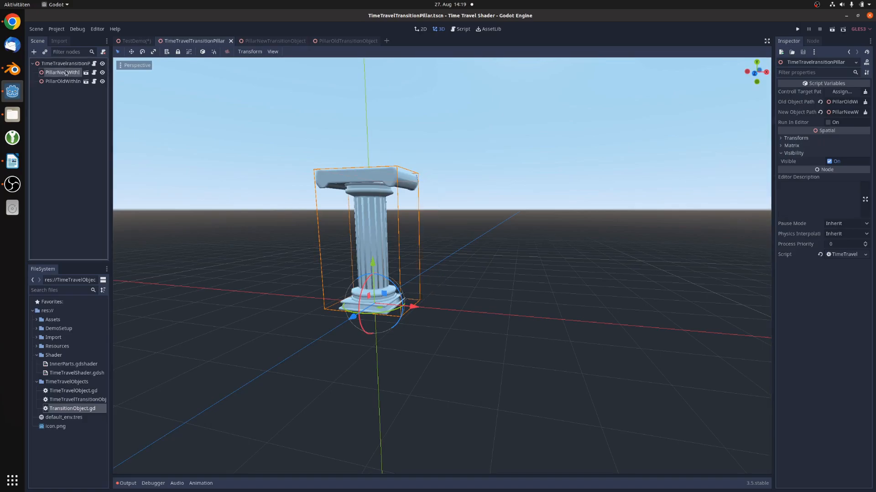
{"action": "left_click", "coordinate": [63, 72]}
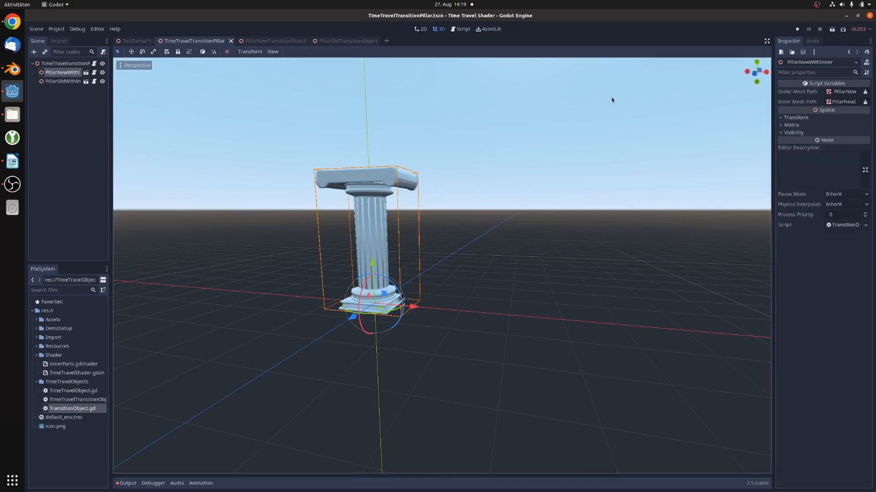
{"action": "left_click", "coordinate": [63, 81]}
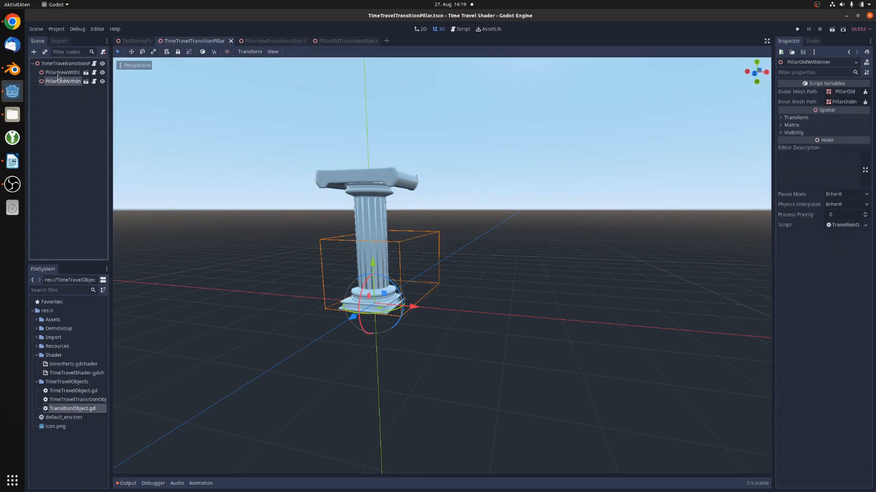
{"action": "left_click", "coordinate": [66, 63]}
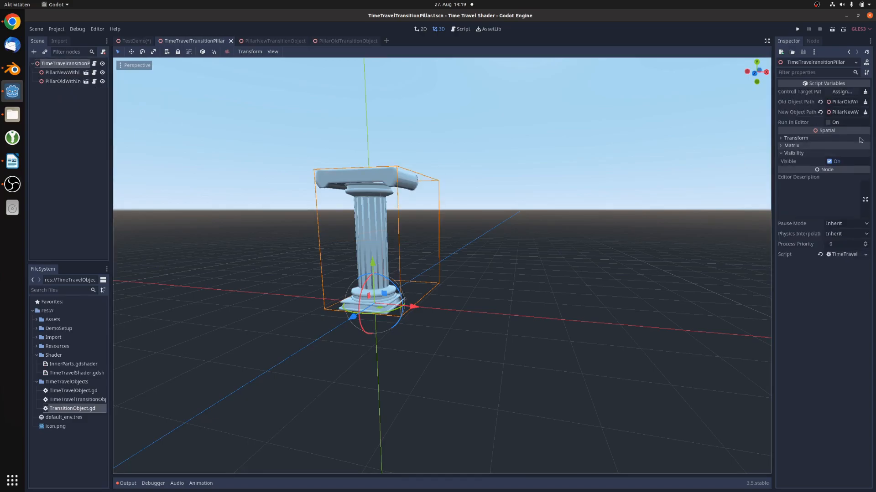
{"action": "left_click", "coordinate": [840, 91]}
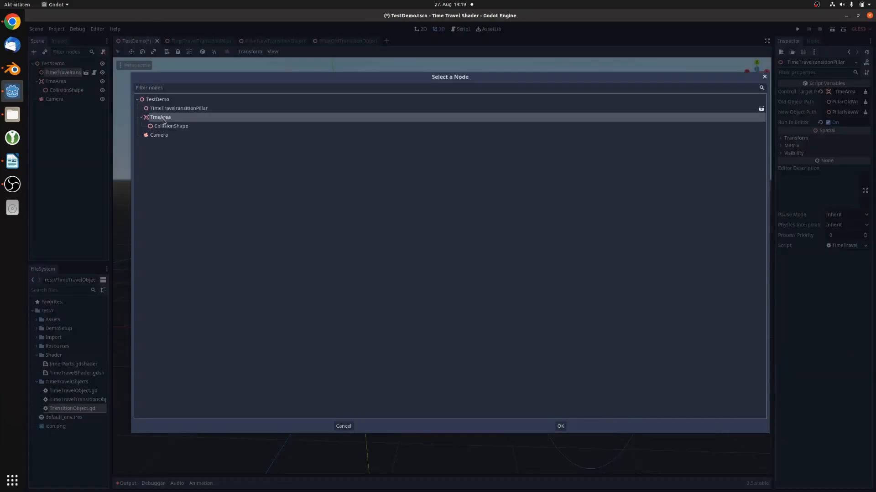
Set the transition pillar's Controll Target Path to the TimeArea node
{"action": "left_click", "coordinate": [170, 126]}
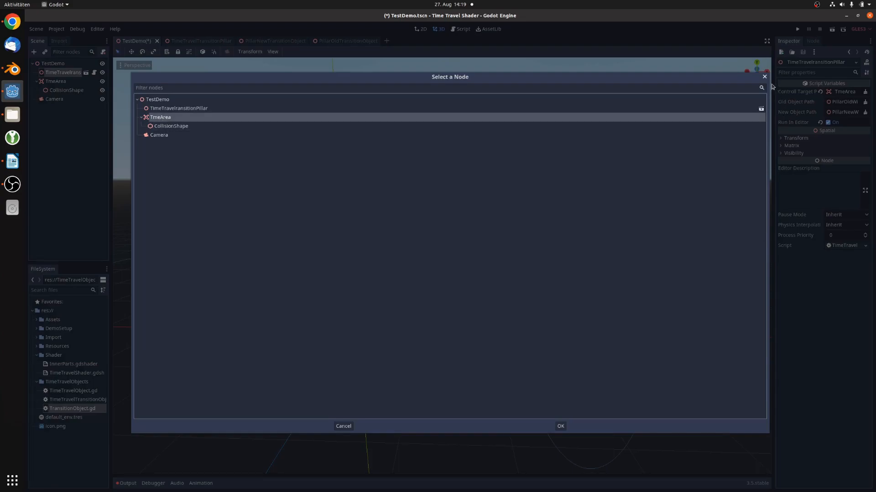
{"action": "left_click", "coordinate": [342, 426]}
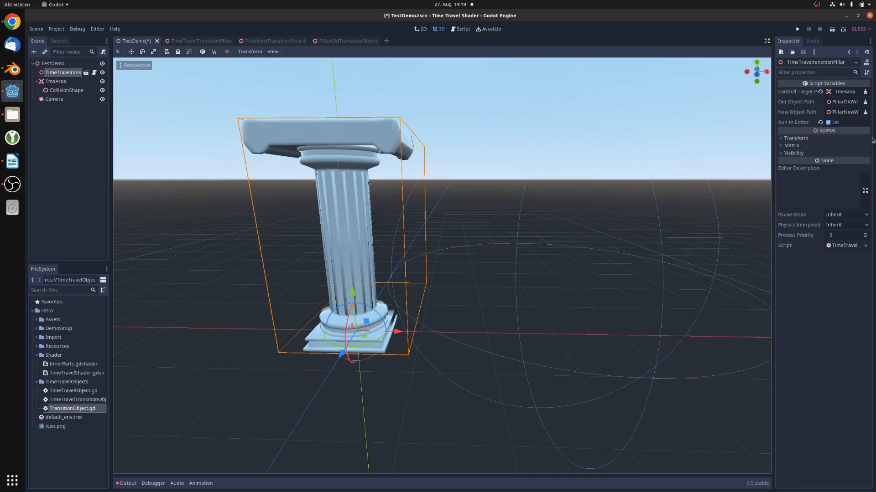
{"action": "mouse_move", "coordinate": [127, 211]}
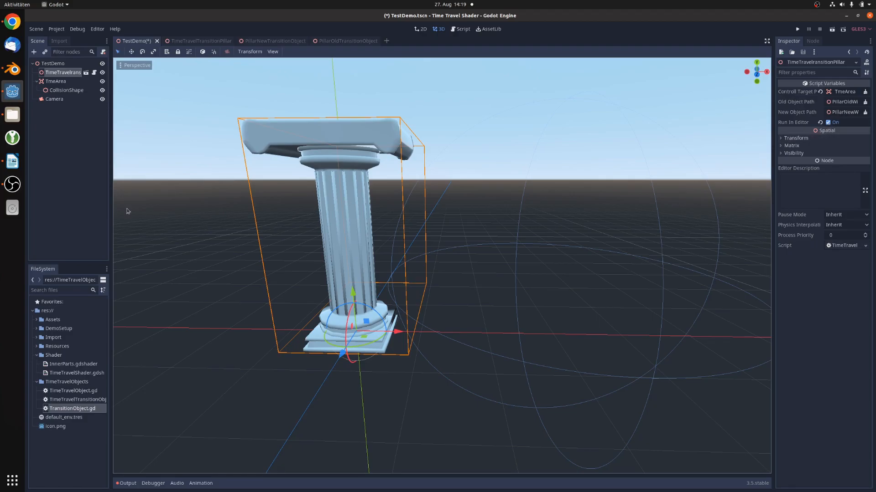
Move the TimeArea sphere along X into the pillar's base so it turns broken with blue edges
{"action": "left_click", "coordinate": [55, 82]}
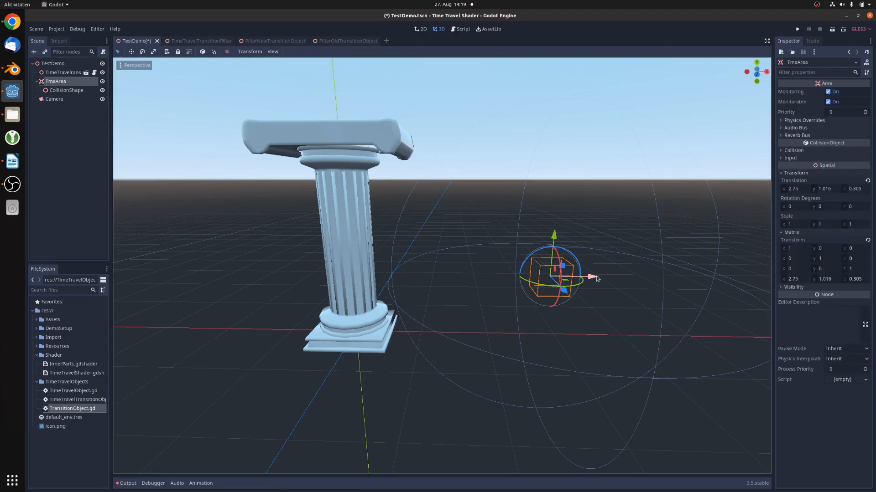
{"action": "left_click_drag", "start_coordinate": [592, 277], "coordinate": [496, 275]}
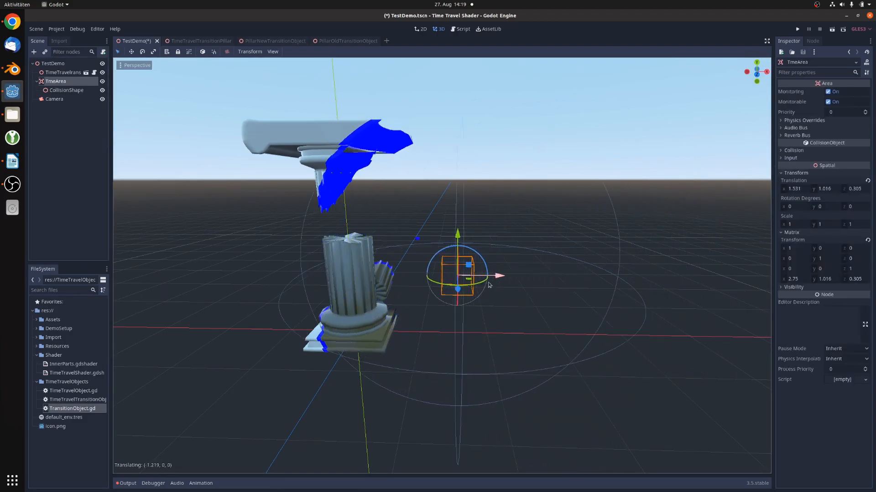
{"action": "left_click_drag", "start_coordinate": [497, 275], "coordinate": [224, 273]}
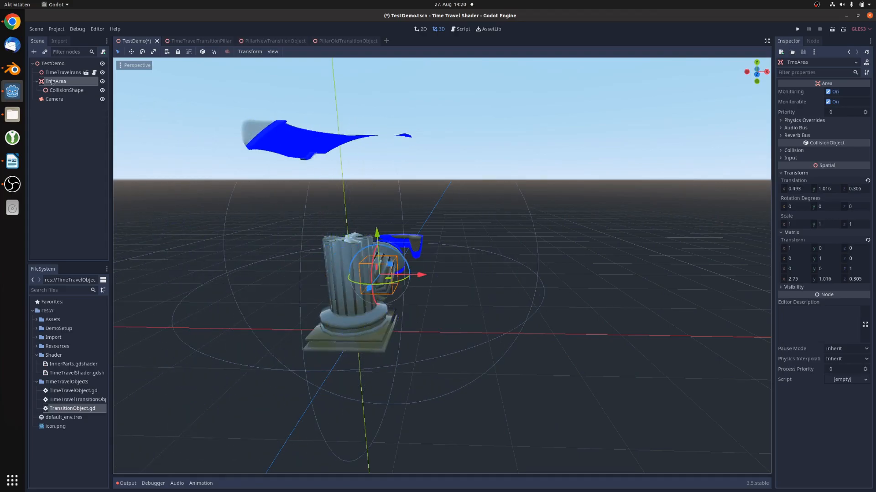
Resize the CollisionShape sphere's radius, then move TimeArea partly back into the pillar
{"action": "left_click", "coordinate": [66, 90]}
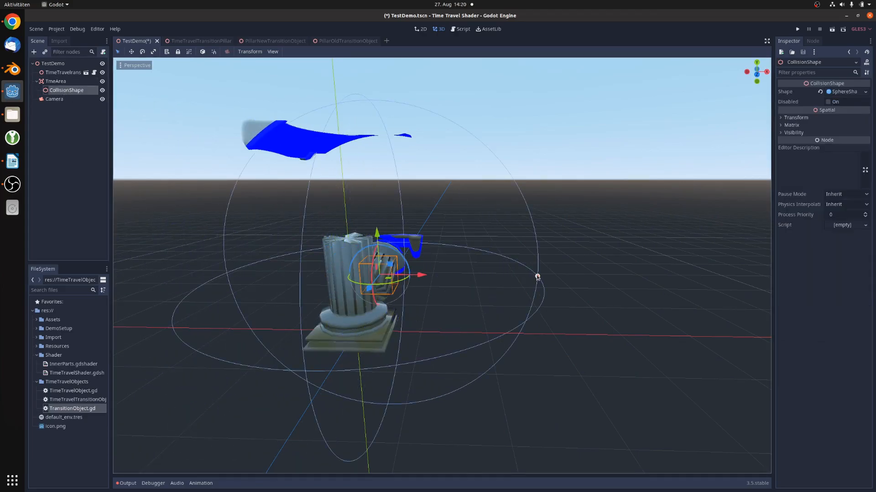
{"action": "left_click_drag", "start_coordinate": [536, 278], "coordinate": [563, 277]}
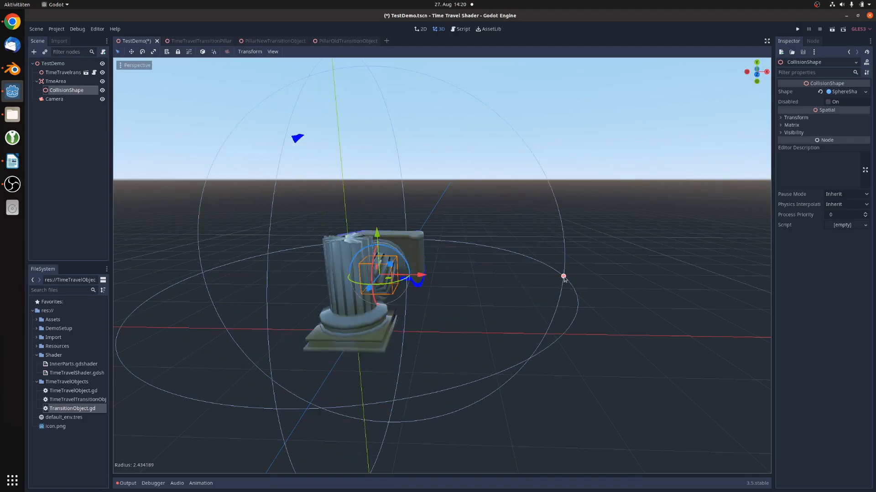
{"action": "left_click_drag", "start_coordinate": [563, 276], "coordinate": [392, 274]}
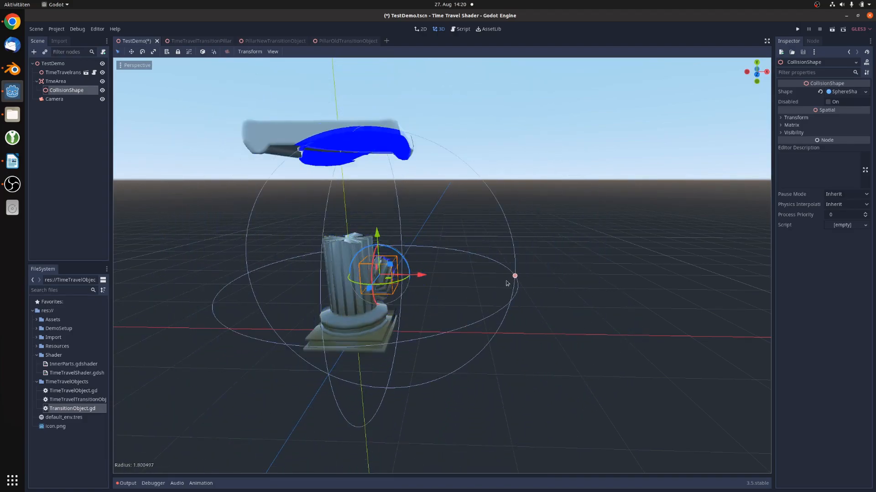
{"action": "left_click", "coordinate": [56, 81]}
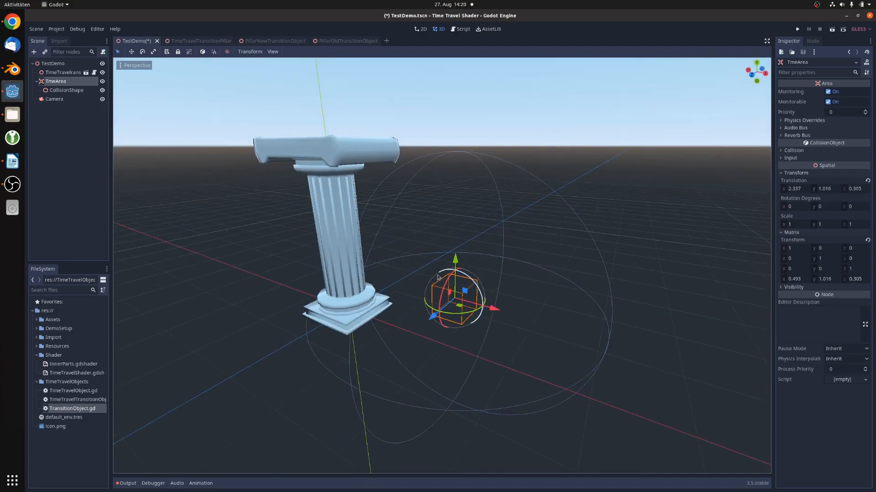
{"action": "left_click_drag", "start_coordinate": [494, 308], "coordinate": [483, 310]}
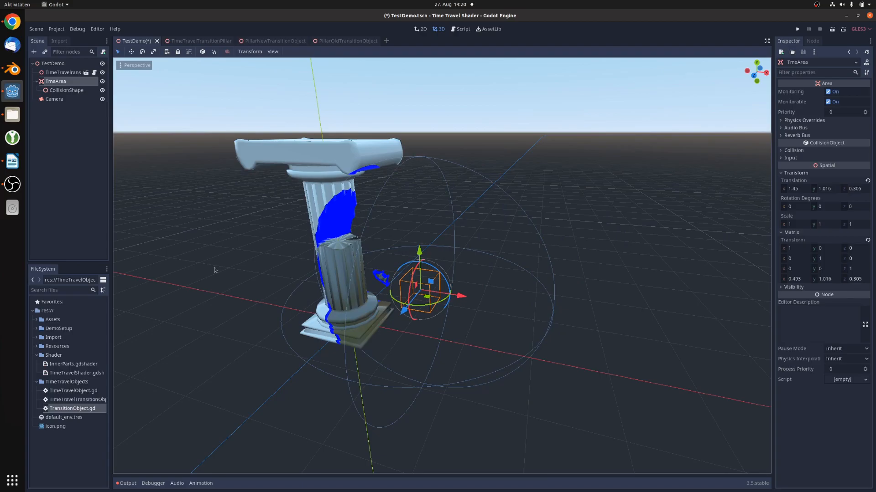
{"action": "left_click", "coordinate": [12, 21]}
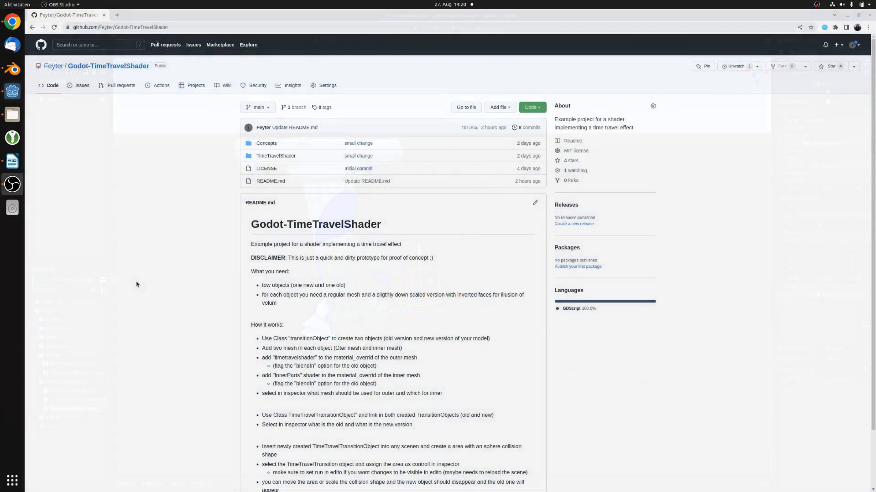
Show the repository's Code menu with its HTTPS clone link and Download ZIP option
{"action": "scroll", "scroll_direction": "down", "scroll_amount": 3}
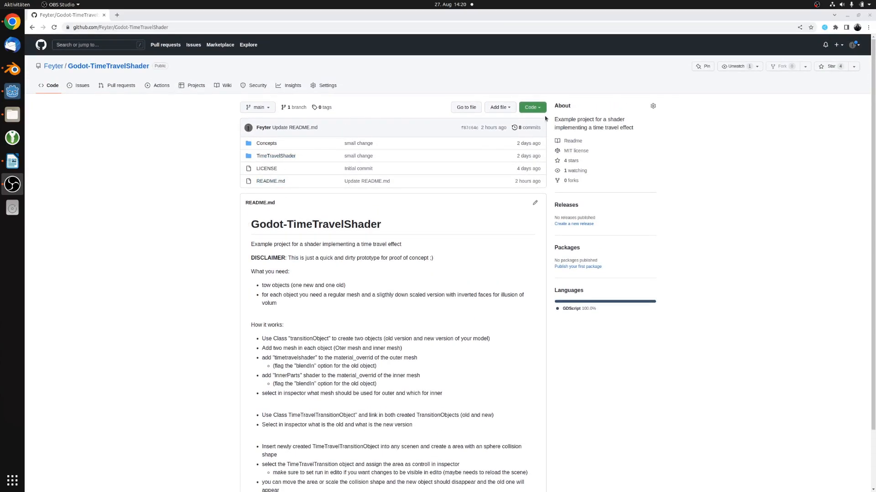
{"action": "left_click", "coordinate": [531, 108]}
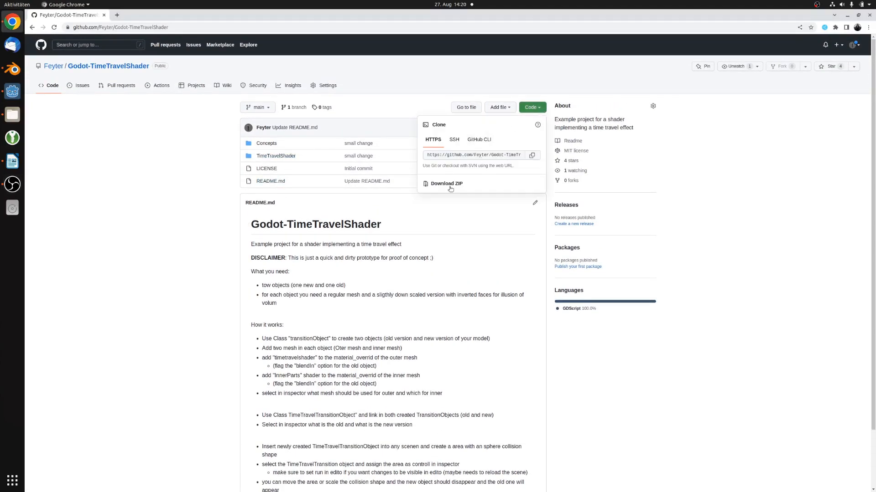